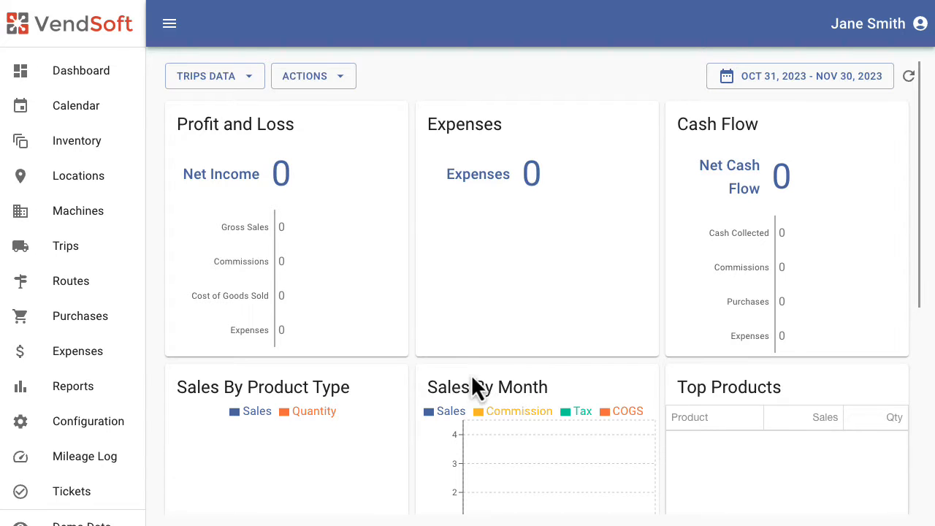
Step: Open the empty Machines list from the left sidebar
{"action": "left_click", "coordinate": [77, 211]}
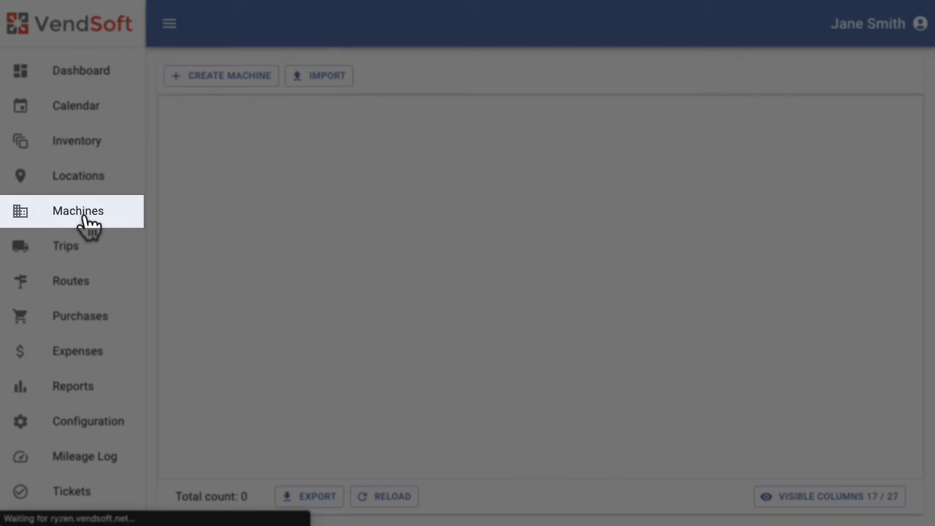
{"action": "left_click", "coordinate": [77, 211]}
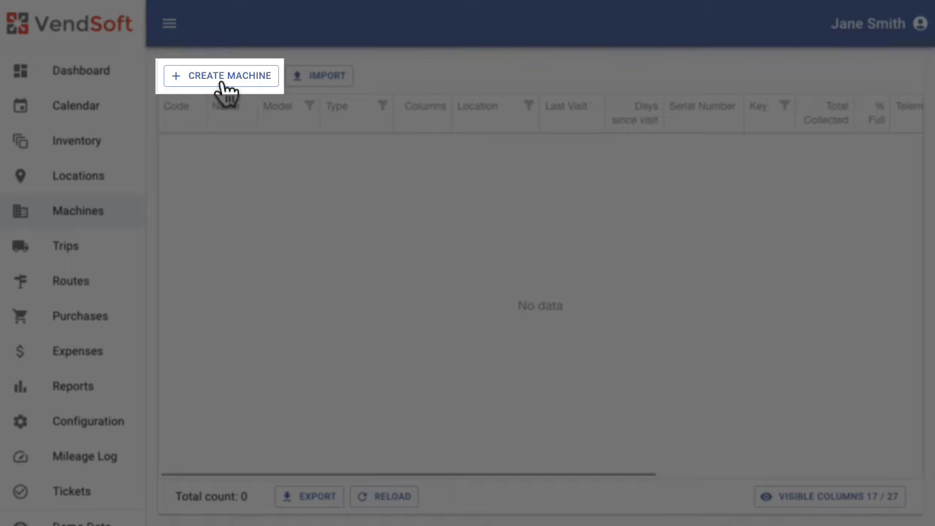
Step: Start a new machine to bring up the Snack, Soda and Coffee type chooser
{"action": "left_click", "coordinate": [221, 76]}
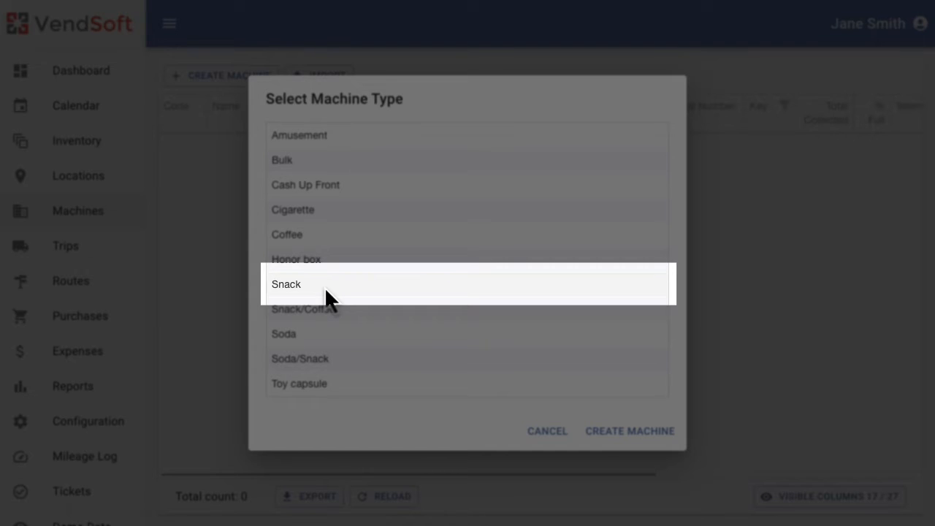
{"action": "mouse_move", "coordinate": [426, 349]}
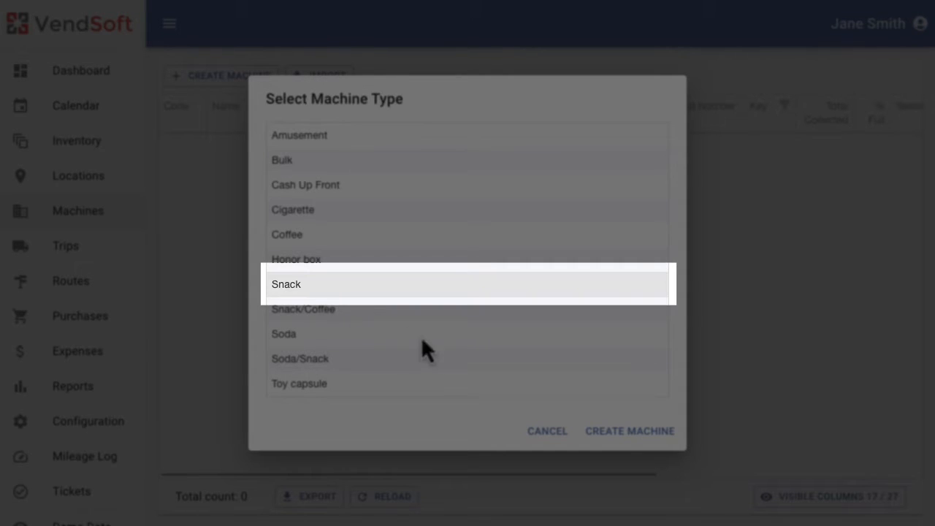
{"action": "mouse_move", "coordinate": [622, 439]}
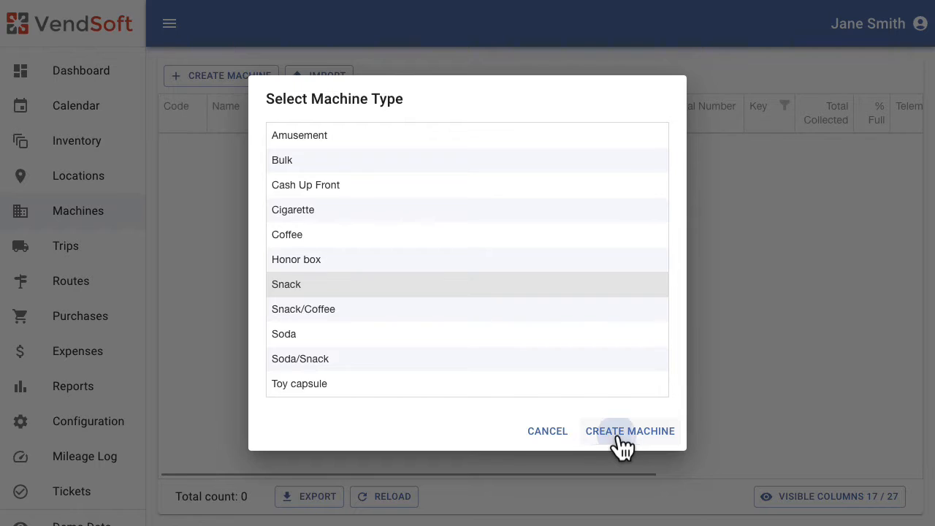
Step: Confirm Snack and enter code M001, 'Snack 5 Wide (Building c)' and AP Snackshop 113
{"action": "left_click", "coordinate": [630, 431]}
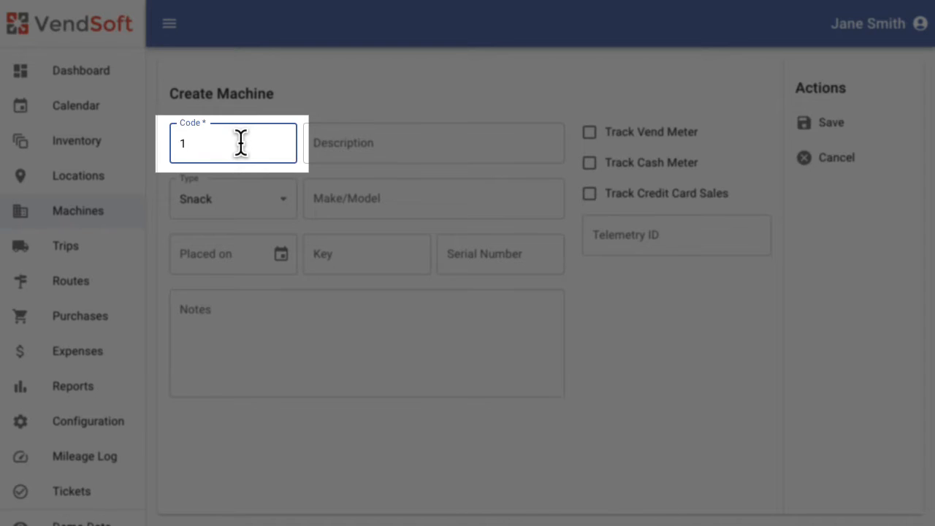
{"action": "key", "text": "Backspace"}
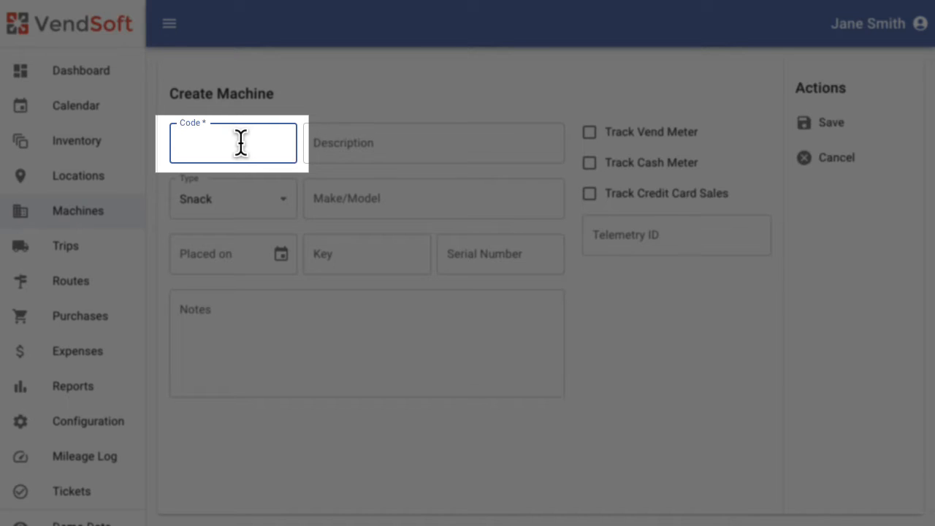
{"action": "type", "text": "M001"}
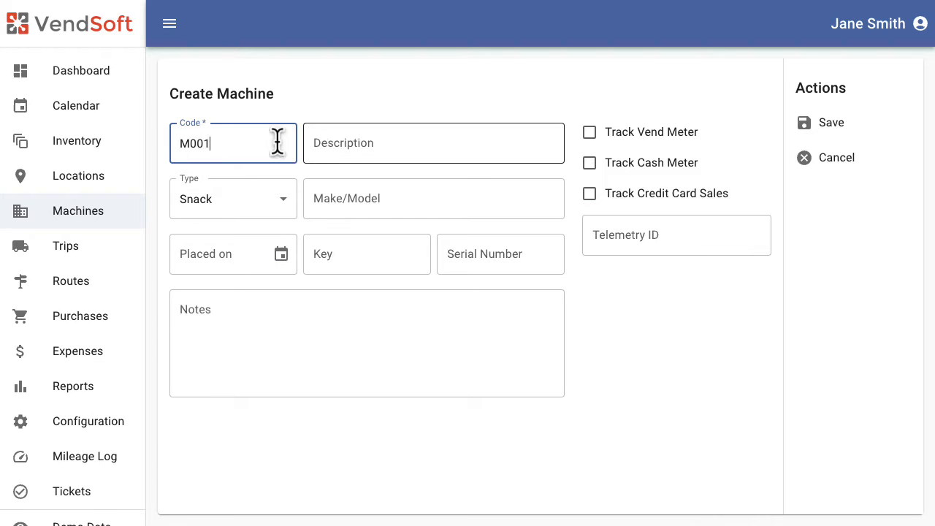
{"action": "type", "text": "Snack 5"}
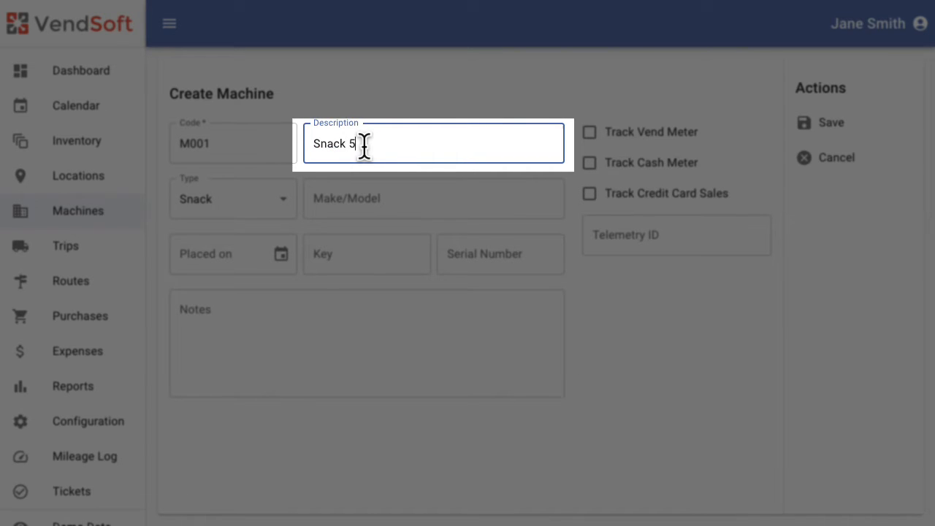
{"action": "type", "text": "Wide (Building c"}
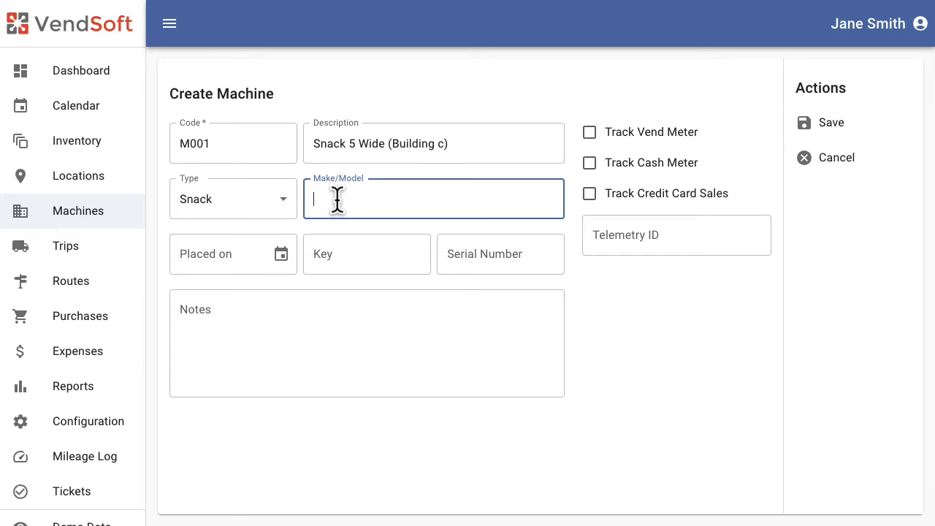
{"action": "type", "text": "AP Snackshop 113"}
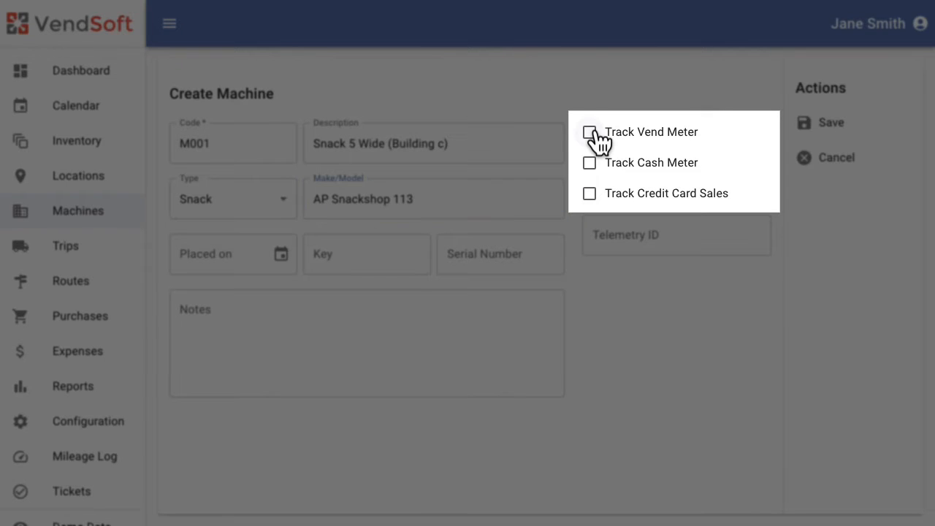
Step: Track vend meter, cash meter and credit card sales; set telemetry ID VJ300123456
{"action": "left_click", "coordinate": [590, 162]}
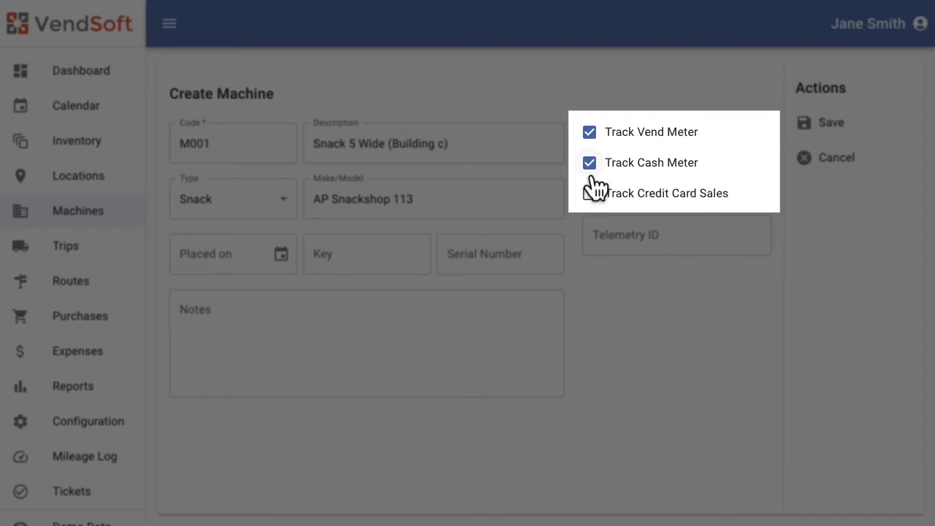
{"action": "left_click", "coordinate": [590, 192]}
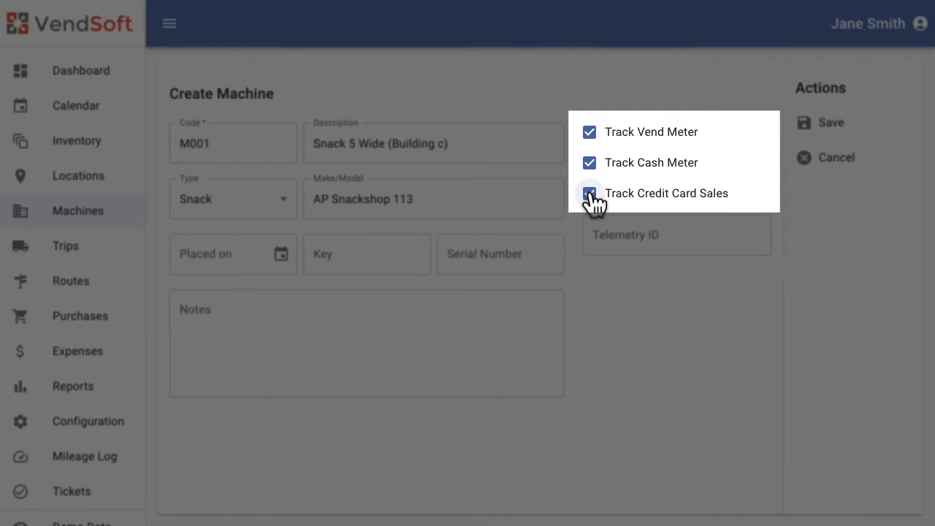
{"action": "left_click", "coordinate": [590, 193]}
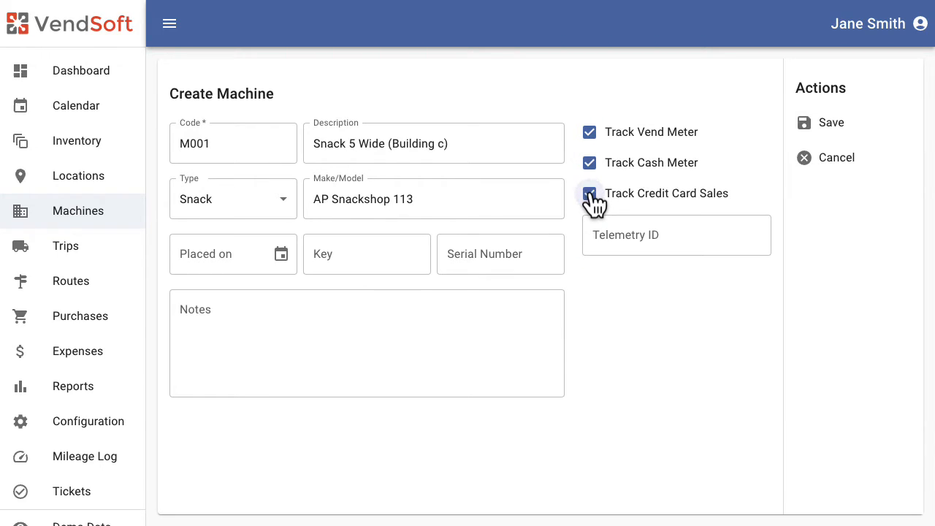
{"action": "left_click", "coordinate": [676, 235]}
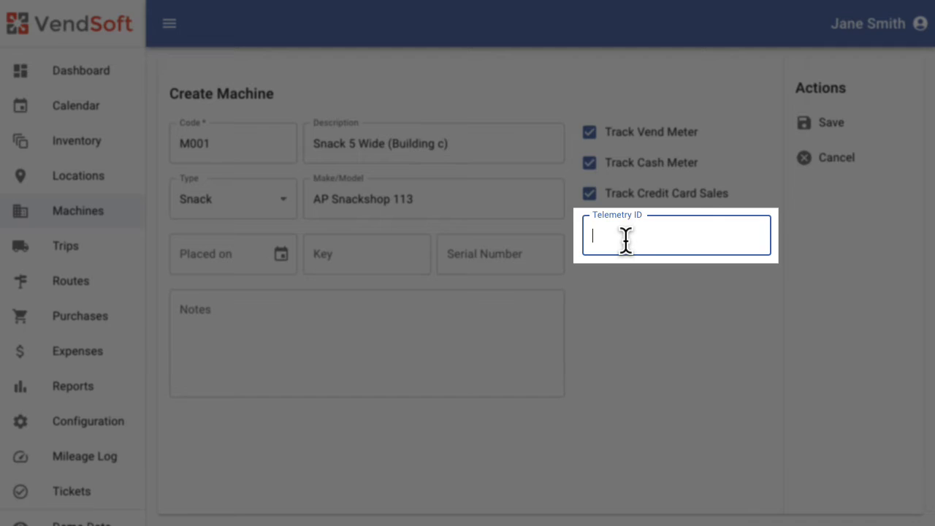
{"action": "type", "text": "VJ30"}
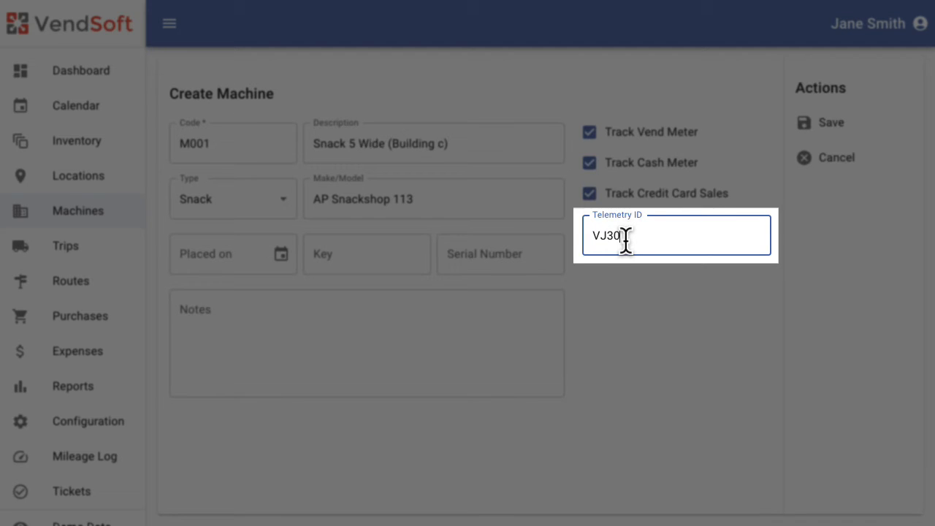
{"action": "type", "text": "123456"}
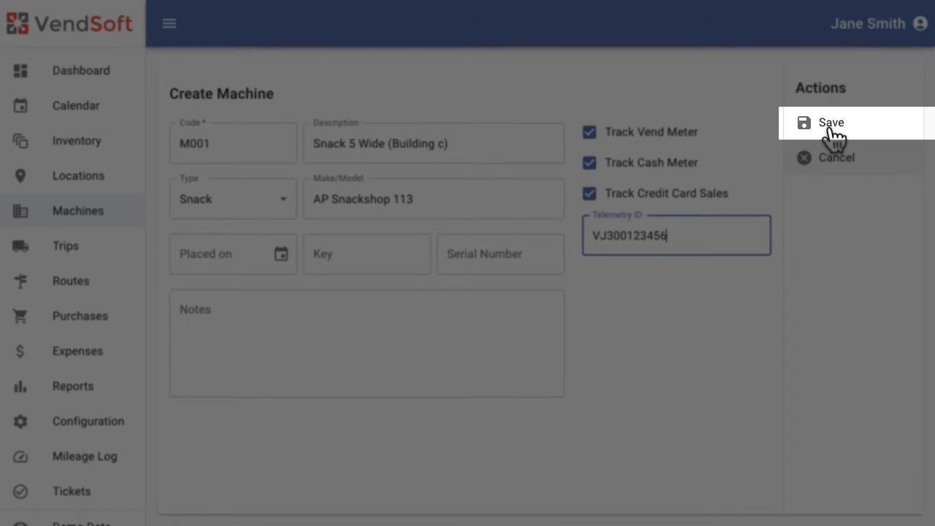
{"action": "left_click", "coordinate": [831, 123]}
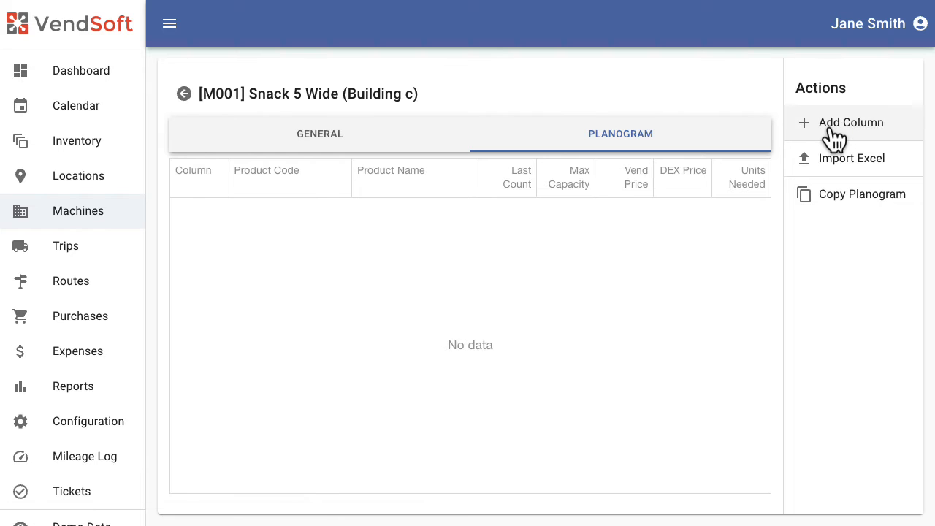
{"action": "left_click", "coordinate": [852, 122]}
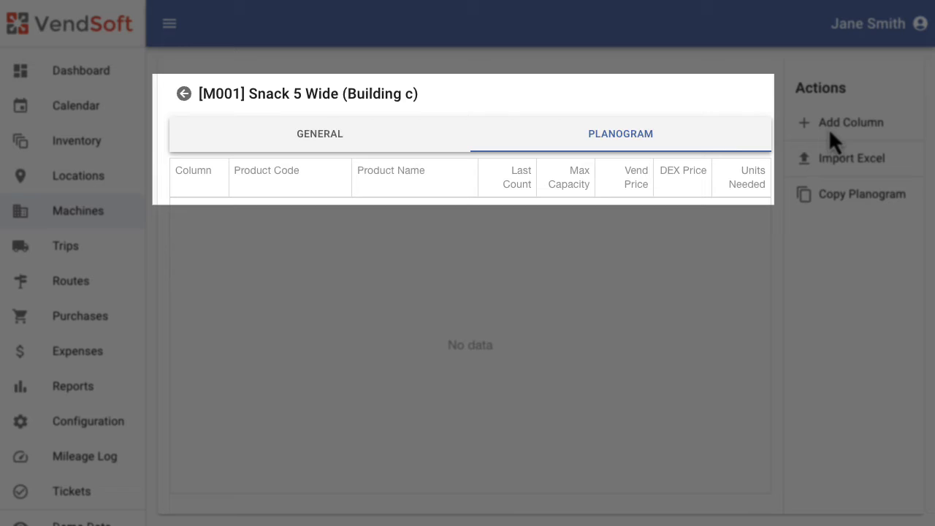
{"action": "mouse_move", "coordinate": [841, 139]}
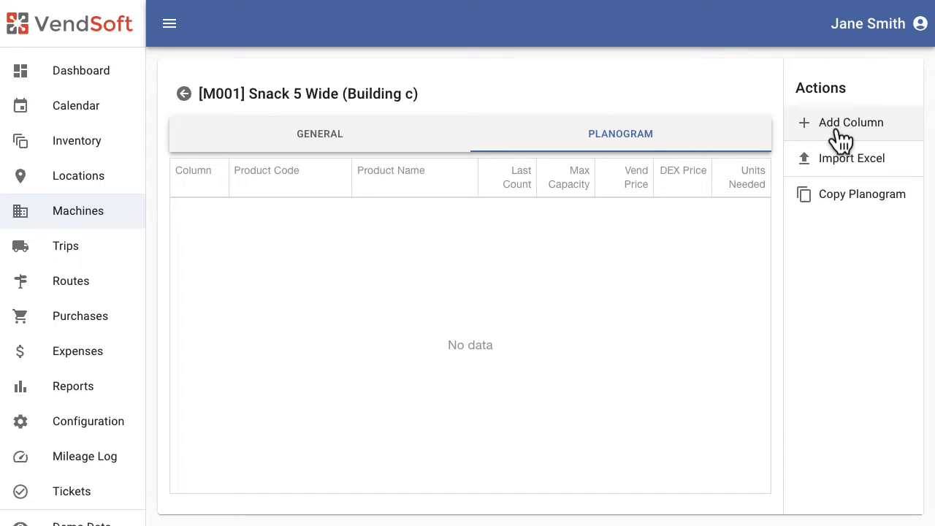
{"action": "left_click", "coordinate": [850, 122]}
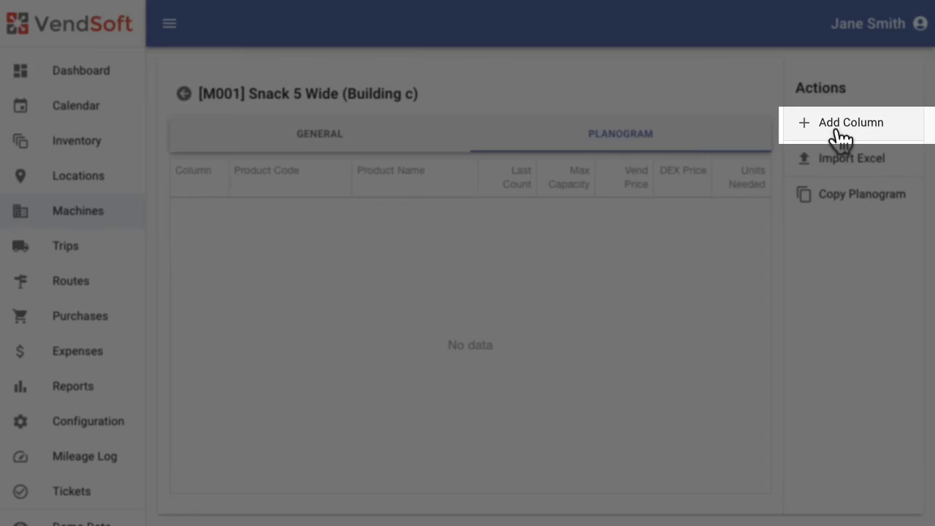
Step: Add column A1 for Sun Chips Garden Salsa 1.5oz, capacity 10, vend price 1
{"action": "left_click", "coordinate": [851, 122]}
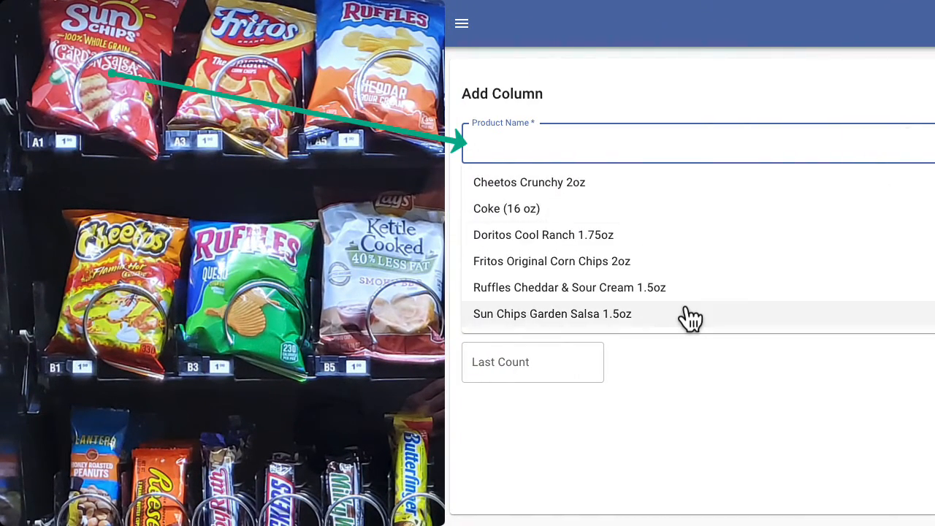
{"action": "left_click", "coordinate": [553, 313]}
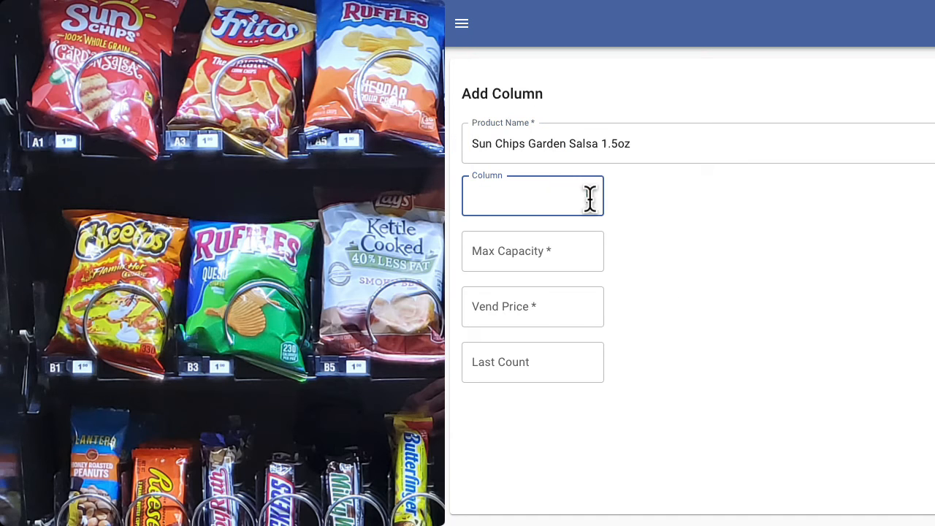
{"action": "type", "text": "A"}
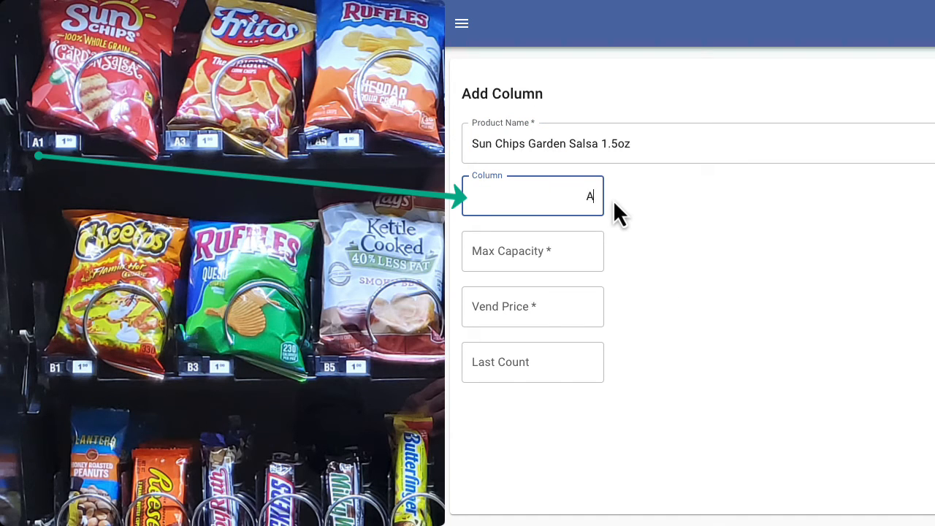
{"action": "type", "text": "1"}
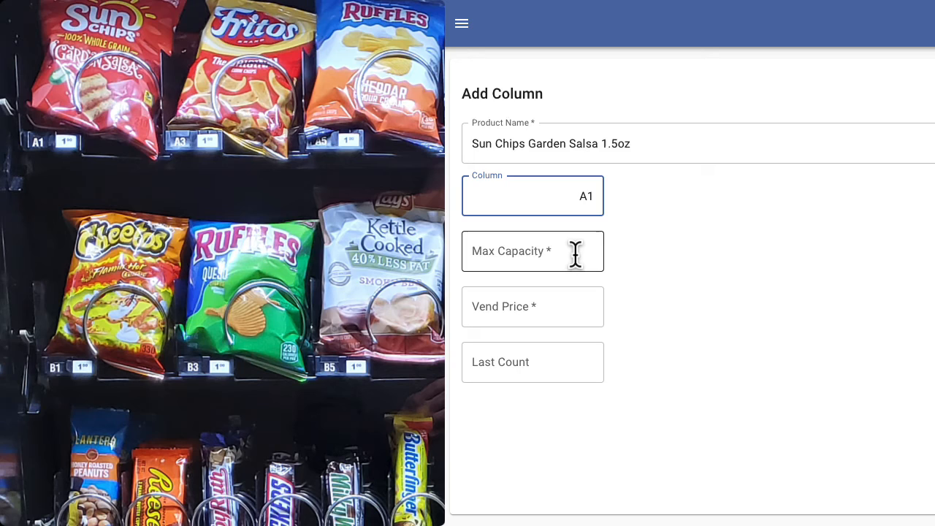
{"action": "type", "text": "10"}
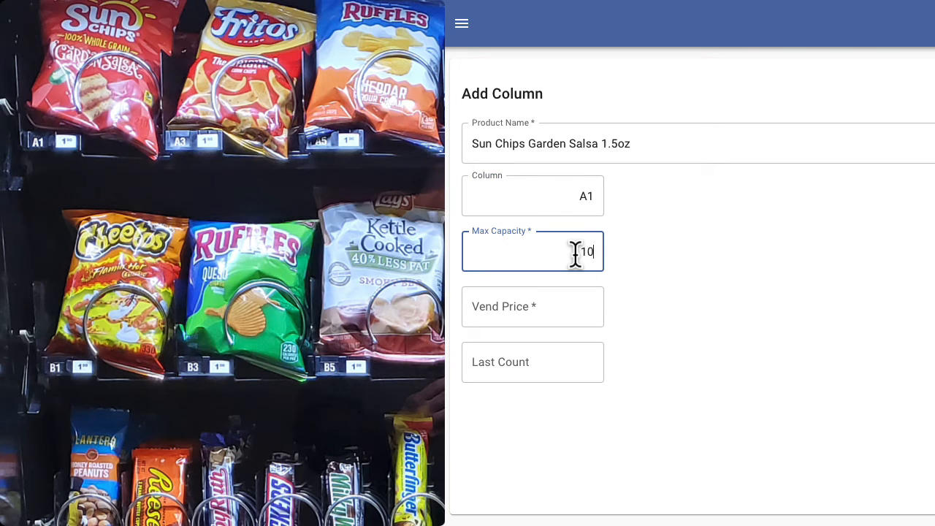
{"action": "mouse_move", "coordinate": [574, 281]}
{"action": "type", "text": "1"}
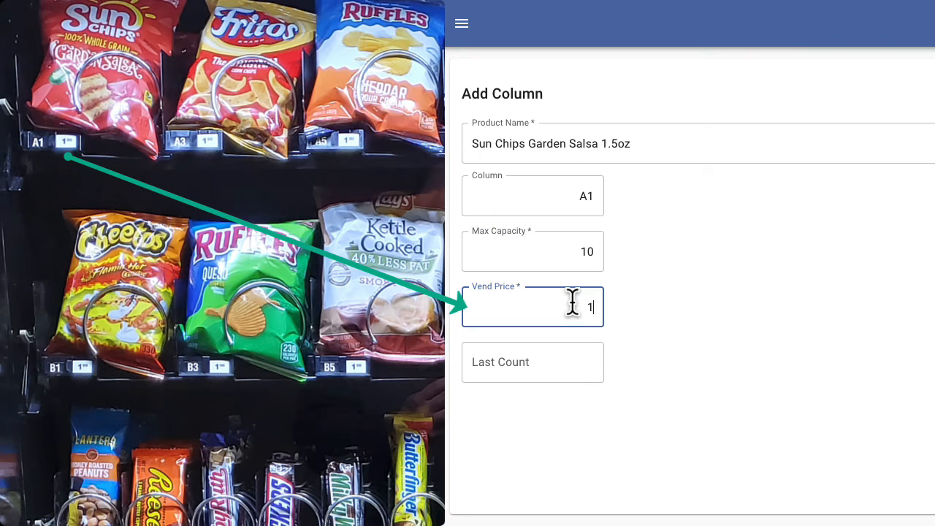
{"action": "left_click", "coordinate": [532, 362]}
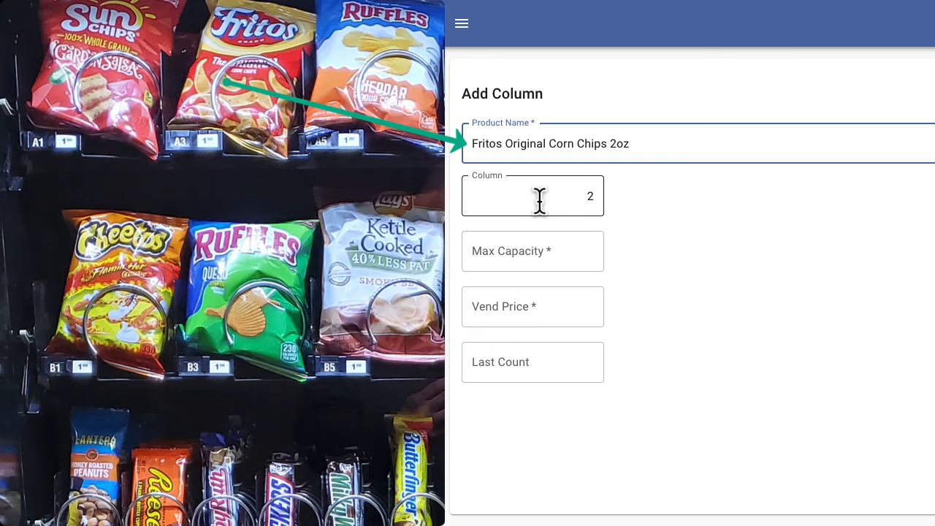
Step: Add column A3 for Fritos Original Corn Chips 2oz, then start the Ruffles column
{"action": "type", "text": "A3"}
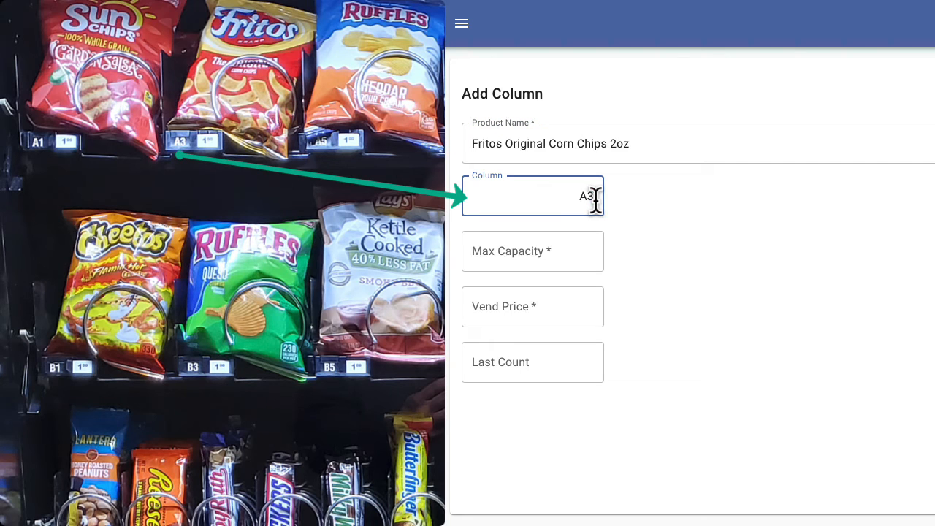
{"action": "type", "text": "10"}
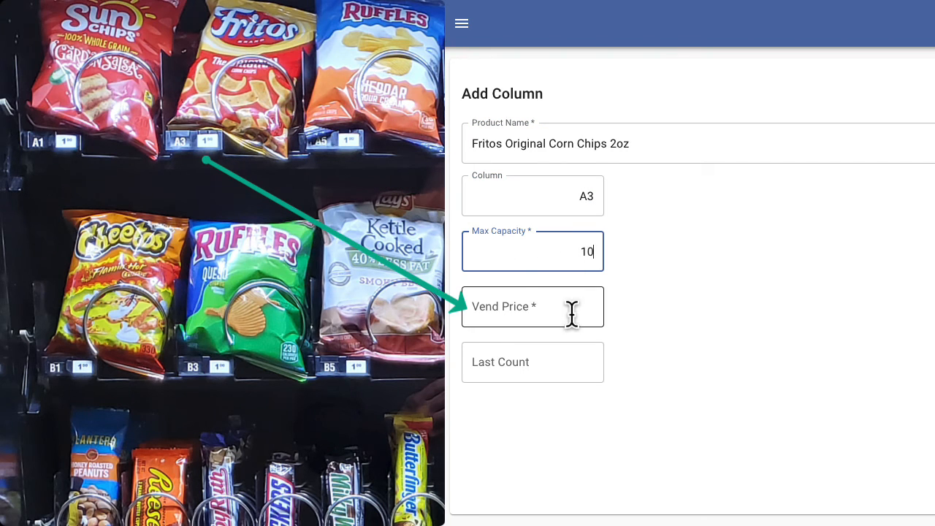
{"action": "type", "text": "1"}
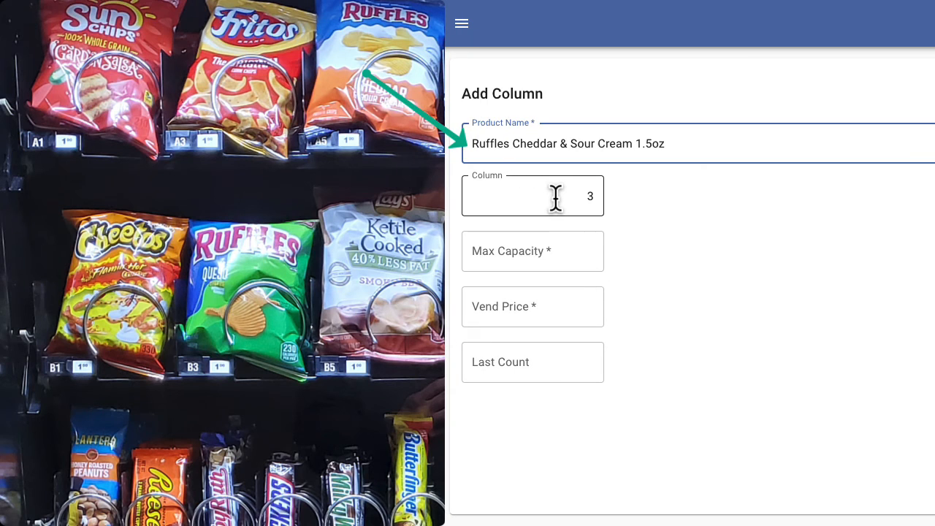
{"action": "type", "text": "A"}
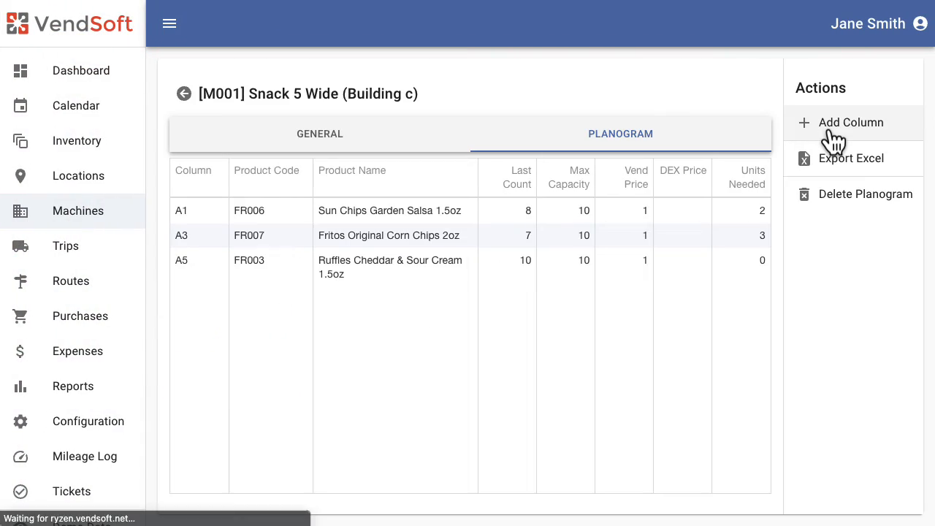
{"action": "mouse_move", "coordinate": [833, 143]}
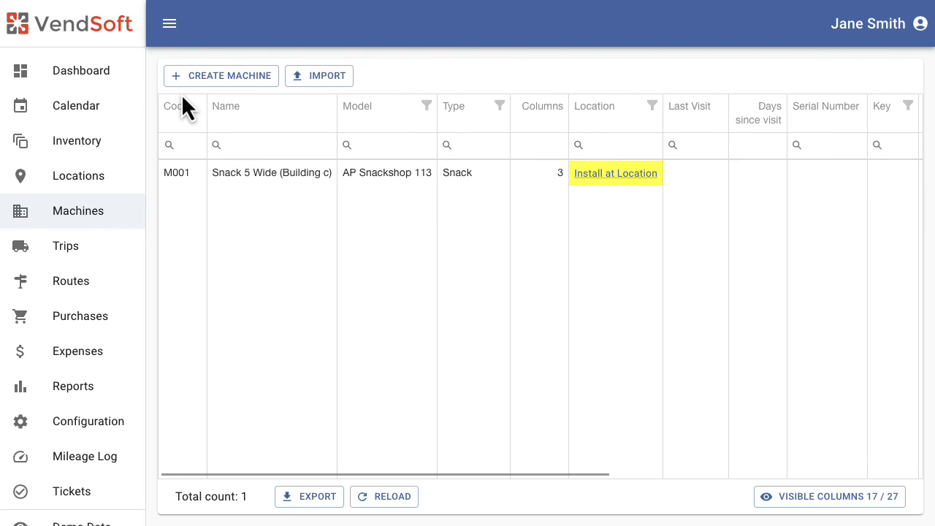
{"action": "mouse_move", "coordinate": [276, 196]}
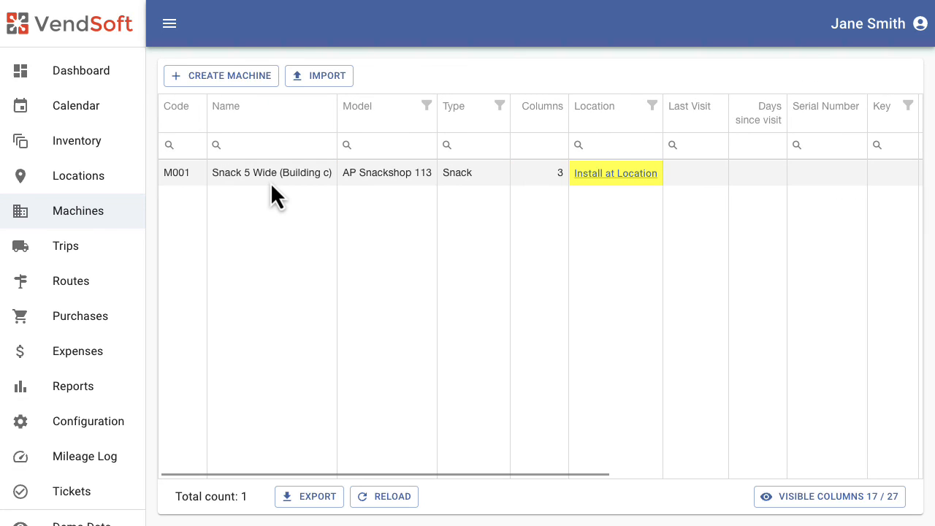